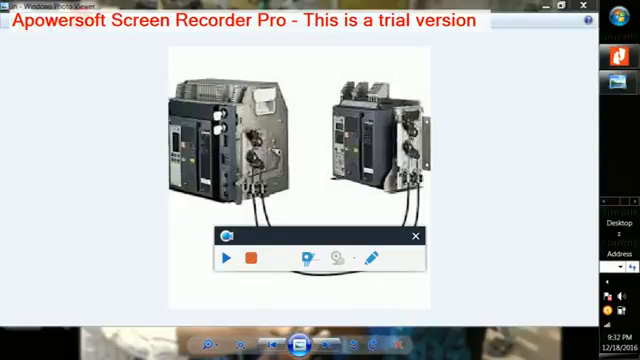
Advance to the next picture, the front-view close-up of a single air circuit breaker
left_click(226, 252)
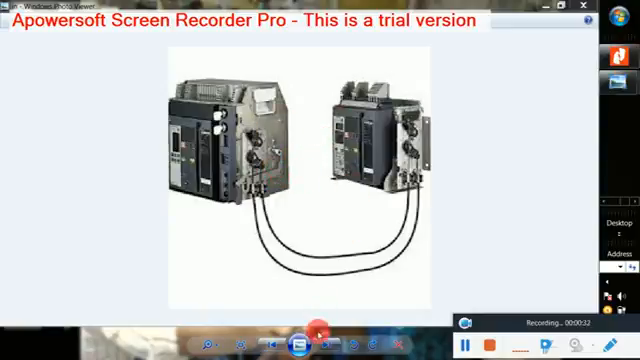
left_click(312, 336)
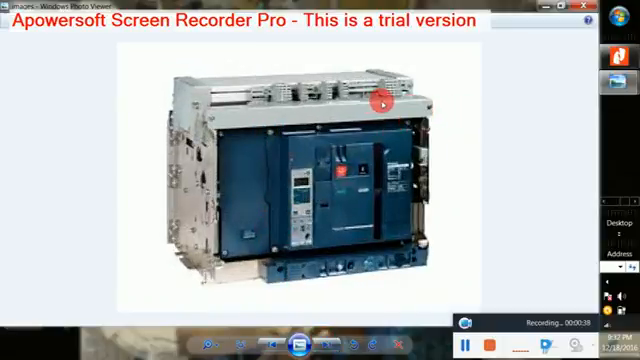
mouse_move(398, 78)
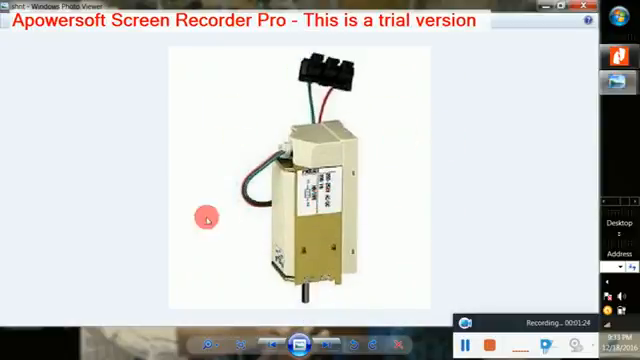
mouse_move(400, 160)
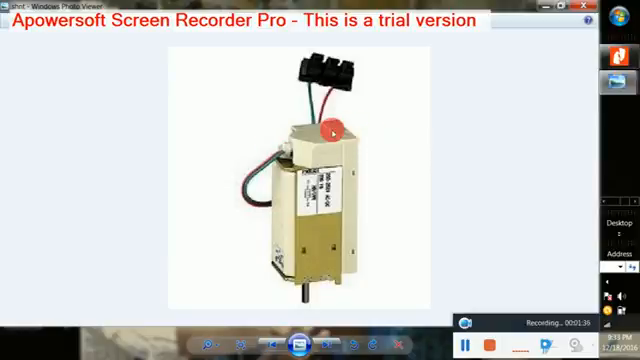
mouse_move(468, 144)
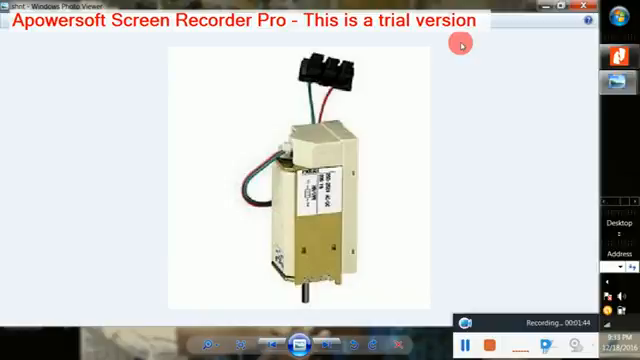
mouse_move(144, 184)
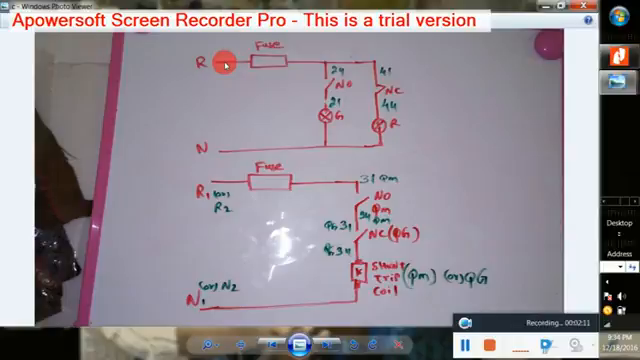
mouse_move(258, 140)
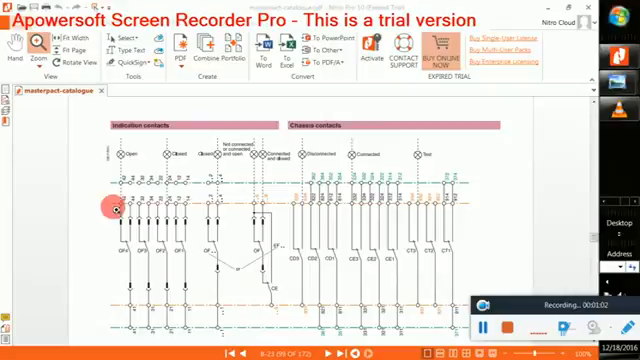
mouse_move(264, 212)
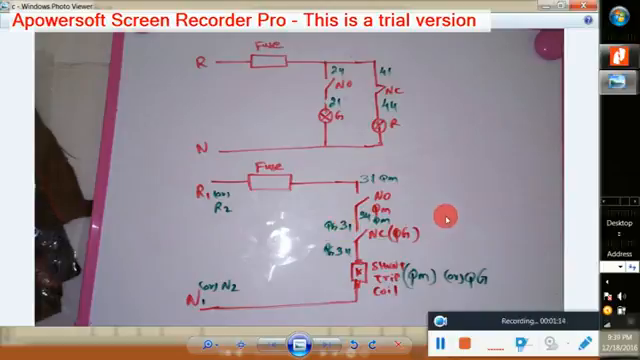
mouse_move(510, 216)
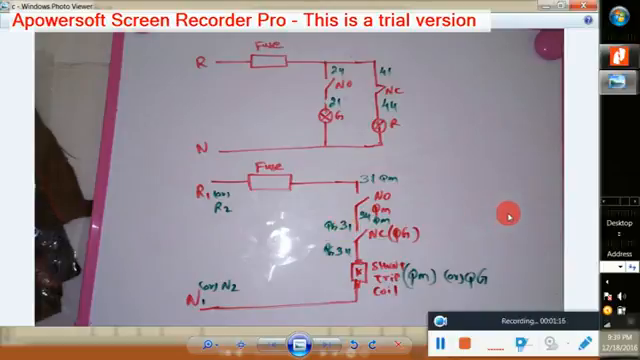